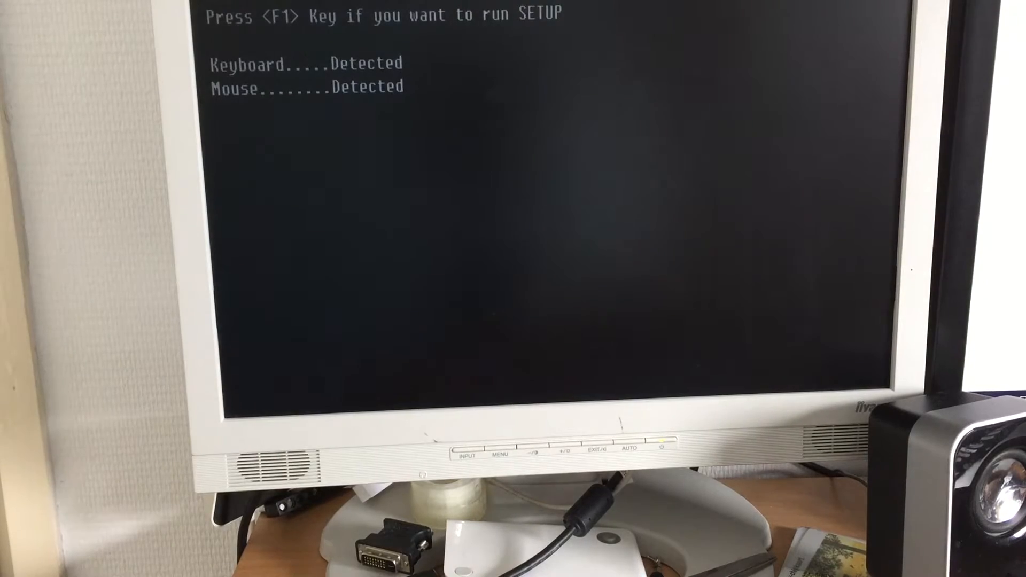
Enter the BIOS Setup Utility with F1 during startup
{"action": "key", "text": "f1"}
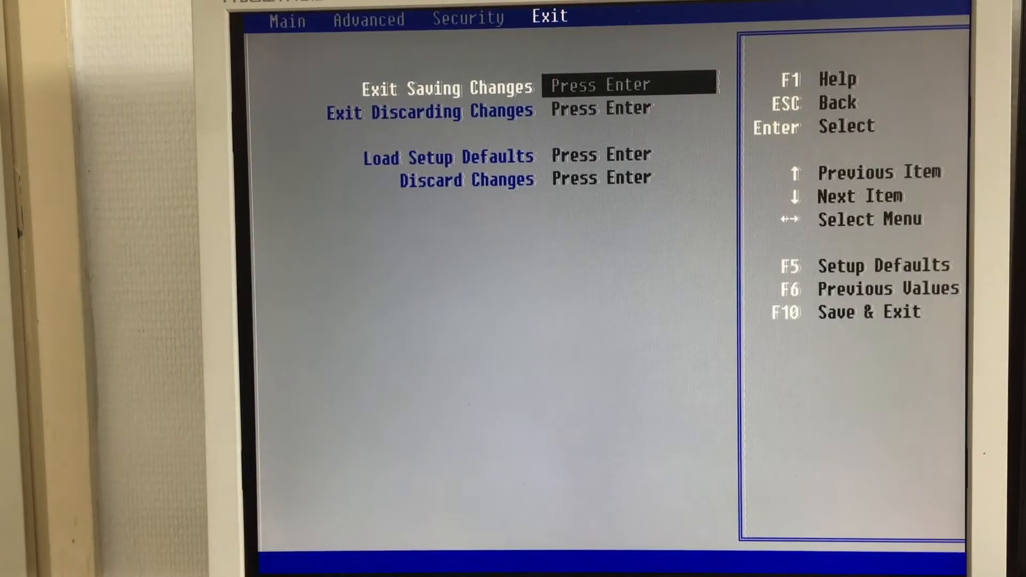
Exit BIOS setup saving changes and let Windows 95 boot to the password prompt
{"action": "key", "text": "Enter"}
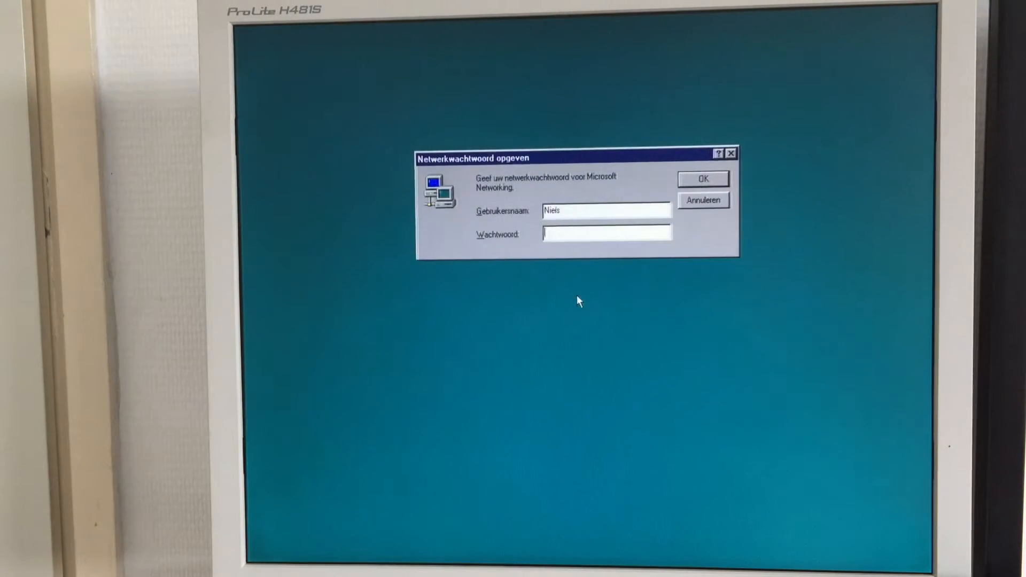
Dismiss the network password prompt and open the desktop's display properties
{"action": "left_click", "coordinate": [702, 179]}
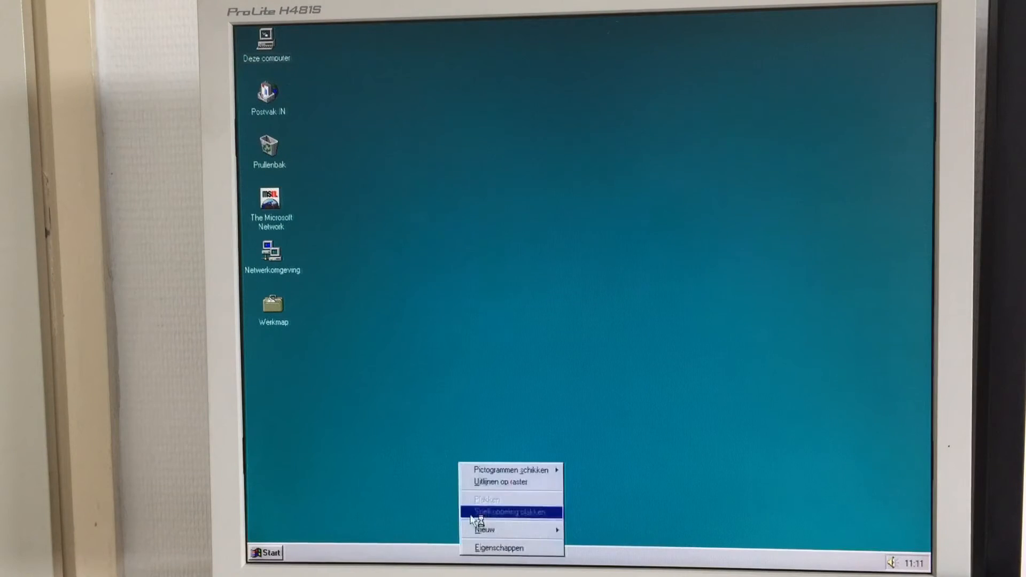
{"action": "mouse_move", "coordinate": [501, 548]}
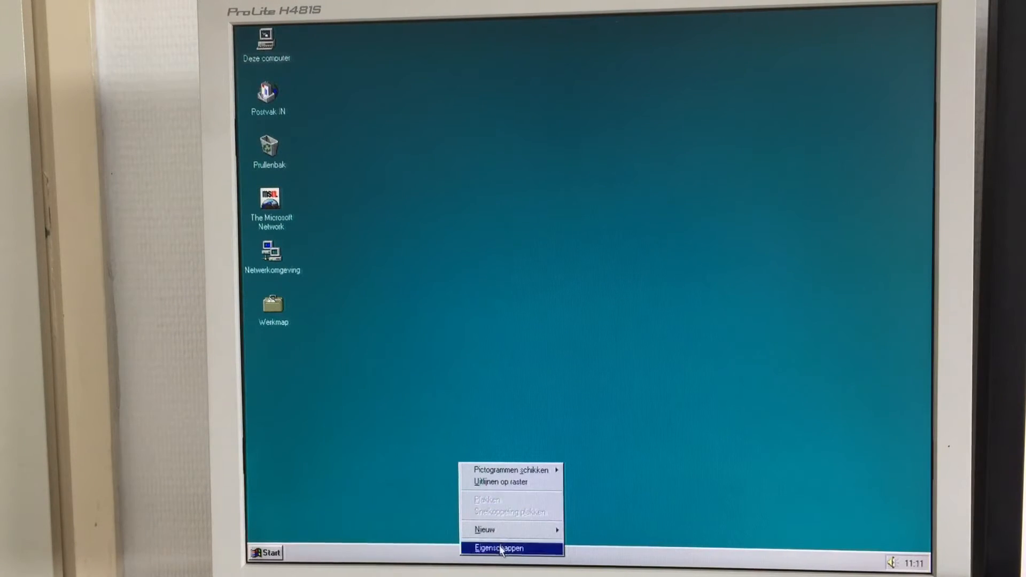
{"action": "left_click", "coordinate": [500, 548]}
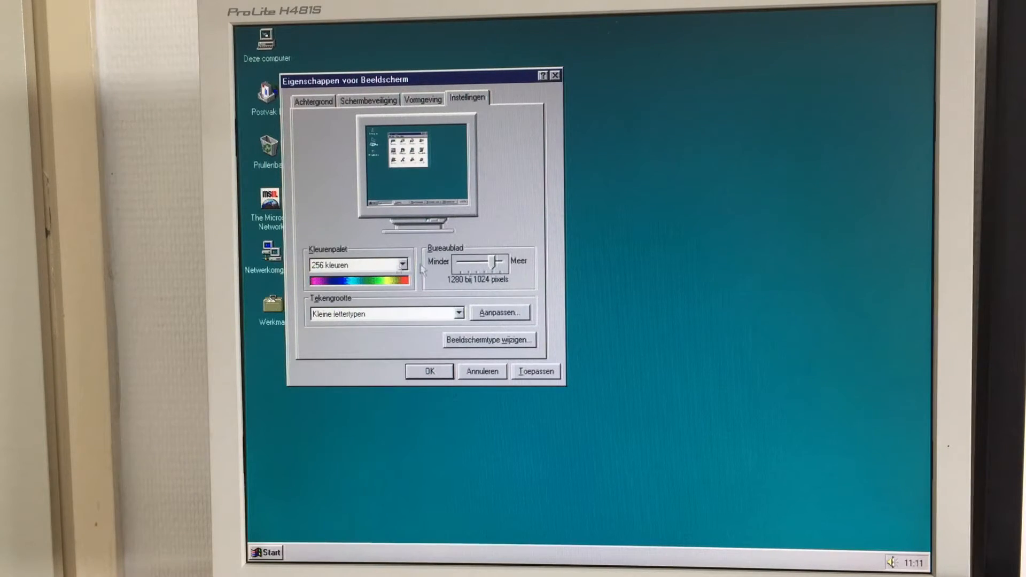
Switch the colour palette to Hoge kleuren (16-bits), applying it via display and system properties
{"action": "left_click", "coordinate": [357, 265]}
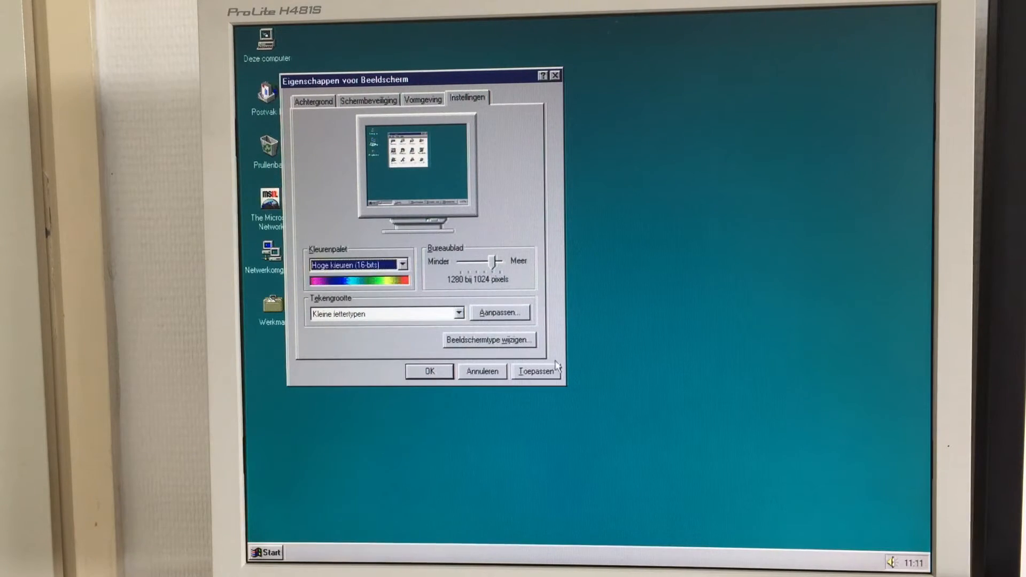
{"action": "left_click", "coordinate": [536, 370]}
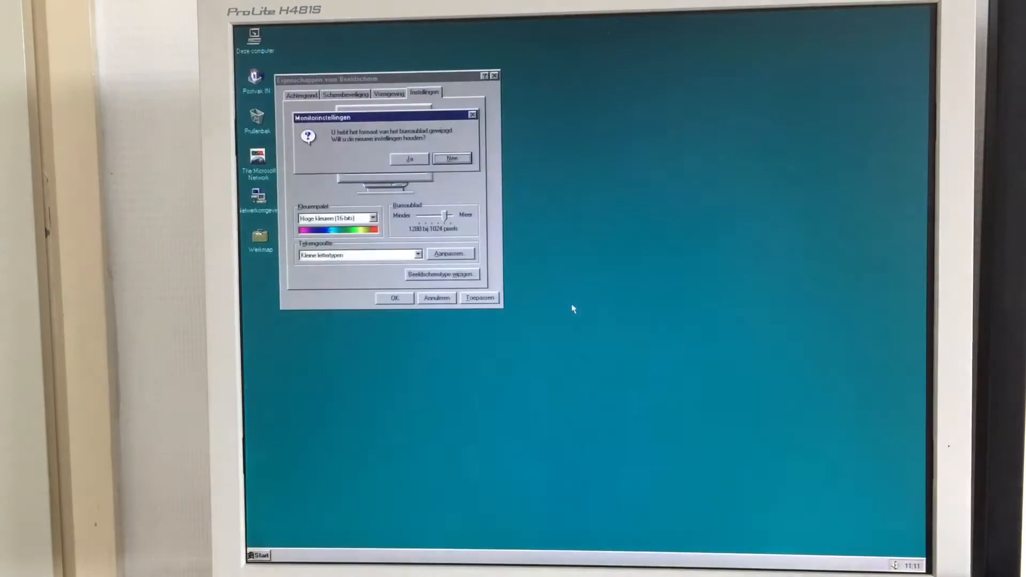
{"action": "left_click", "coordinate": [408, 158]}
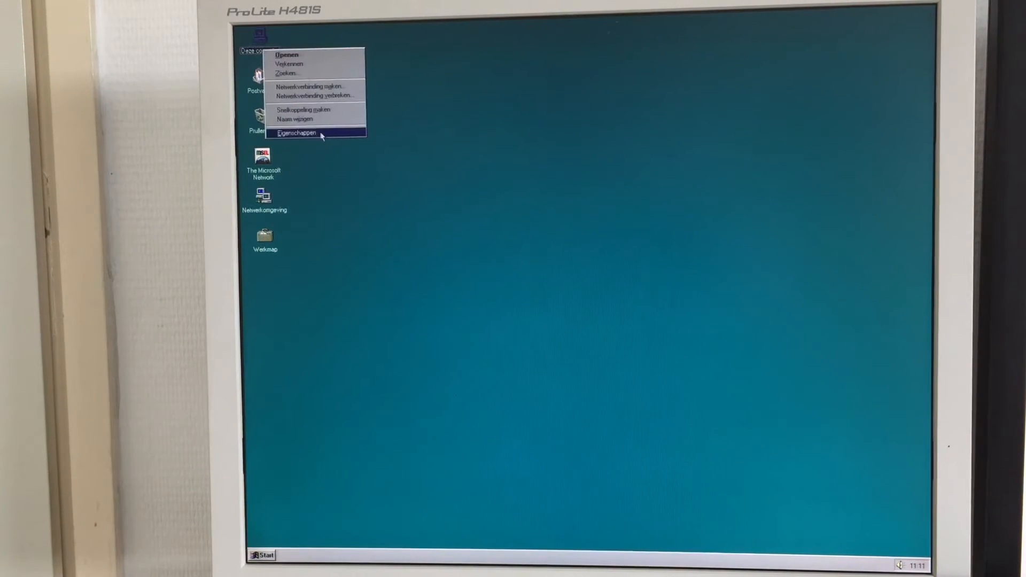
{"action": "left_click", "coordinate": [298, 134]}
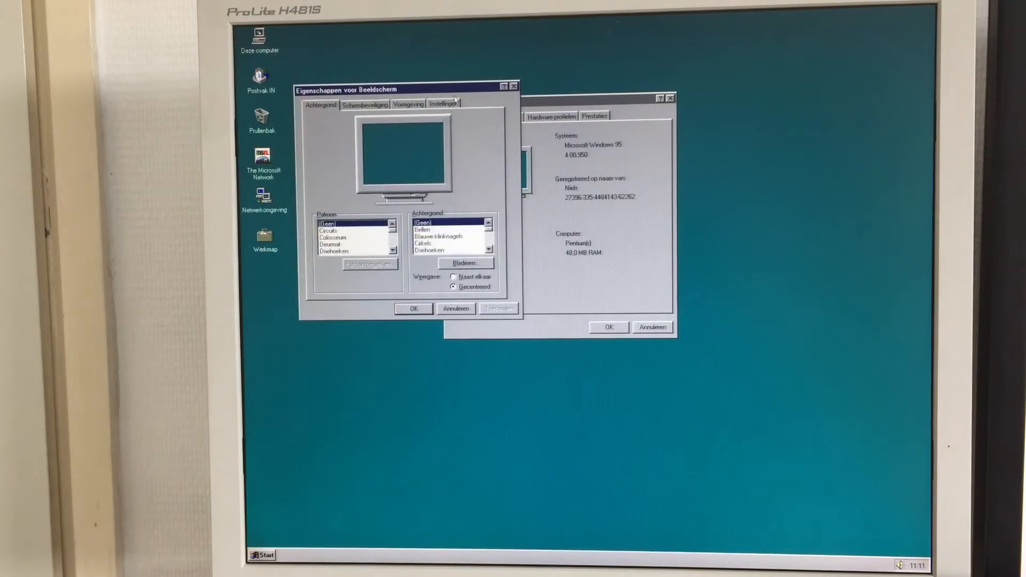
{"action": "left_click", "coordinate": [444, 103]}
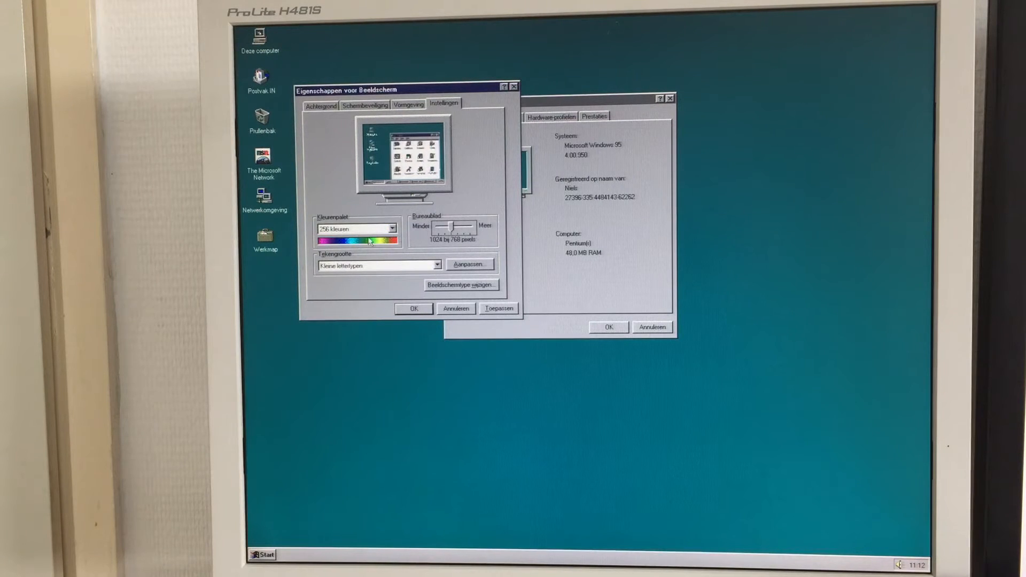
{"action": "left_click", "coordinate": [498, 309]}
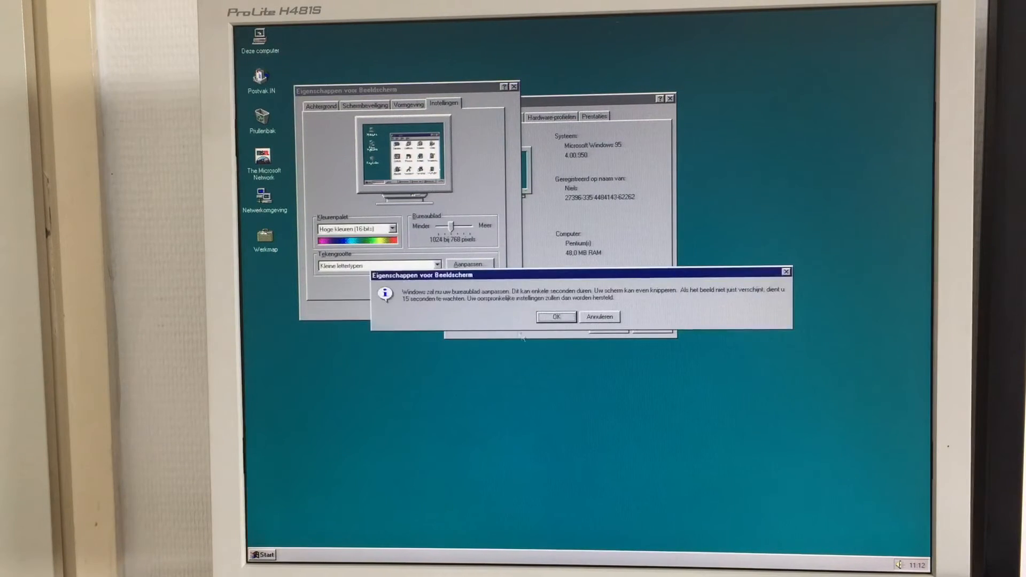
{"action": "left_click", "coordinate": [556, 316]}
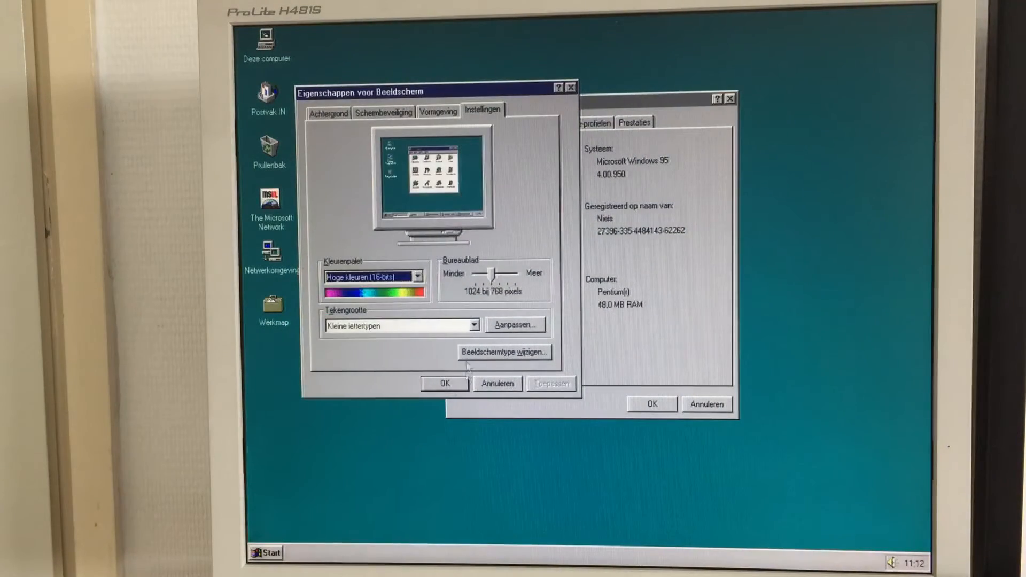
Check the S3 ViRGE/DX/GX adapter's status in Device Manager, then close its properties
{"action": "left_click", "coordinate": [497, 383]}
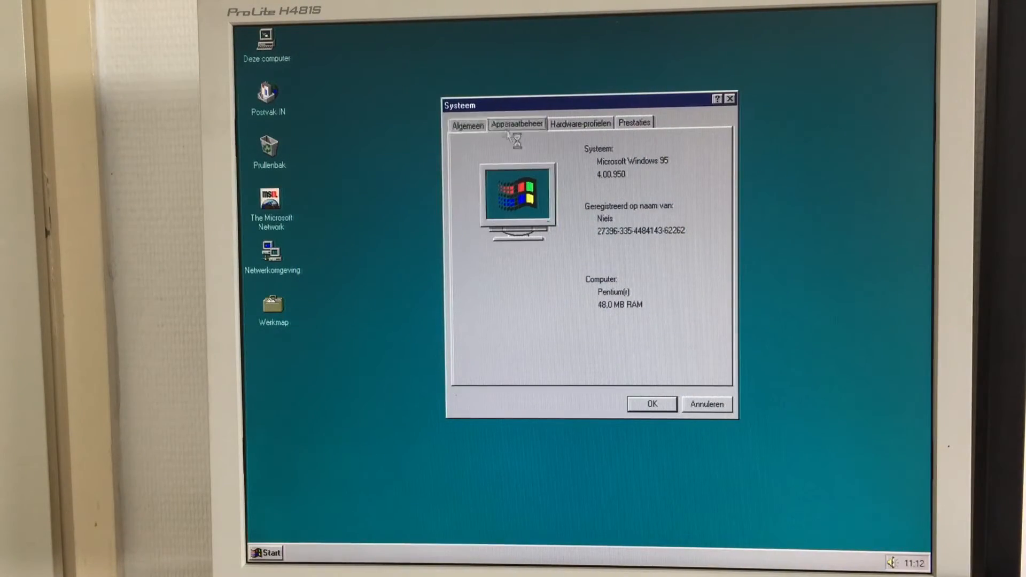
{"action": "left_click", "coordinate": [516, 124]}
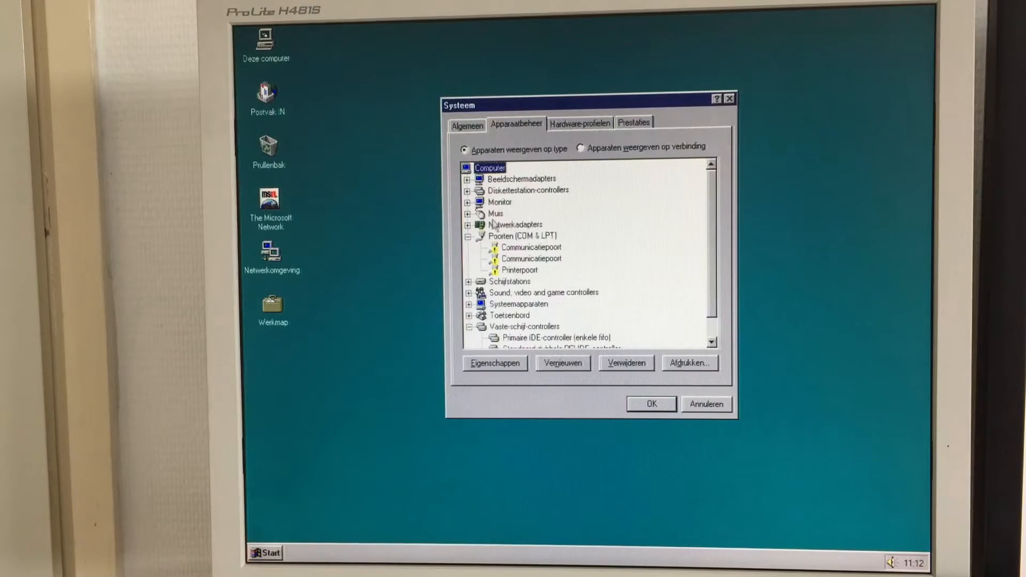
{"action": "left_click", "coordinate": [468, 179]}
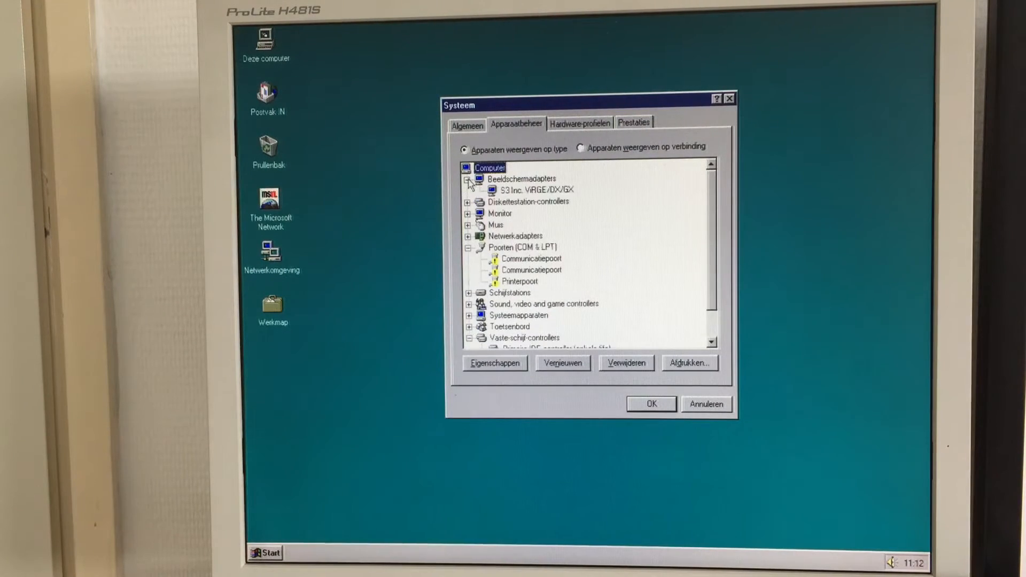
{"action": "double_click", "coordinate": [533, 190]}
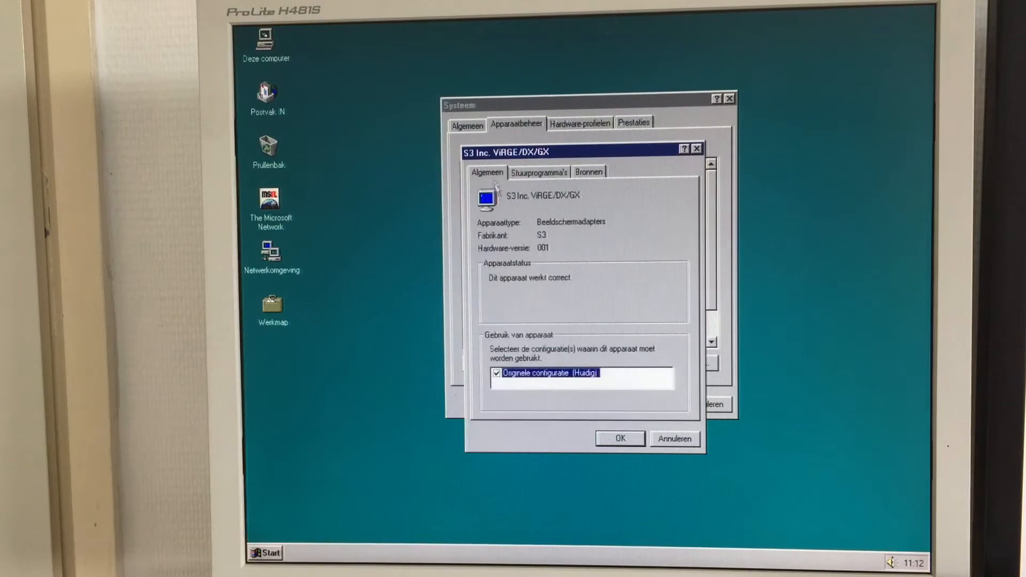
{"action": "left_click", "coordinate": [618, 438]}
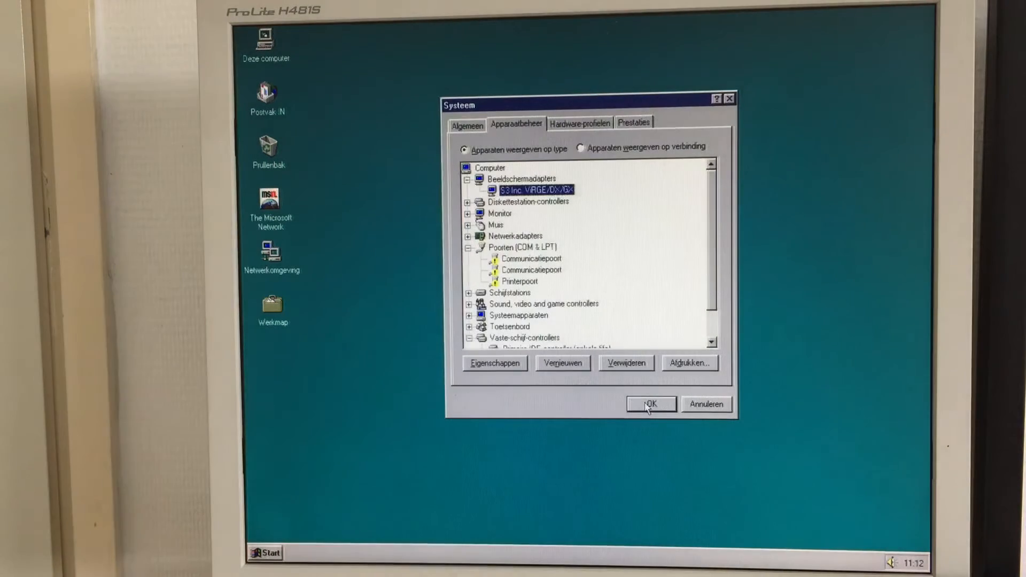
{"action": "mouse_move", "coordinate": [586, 371]}
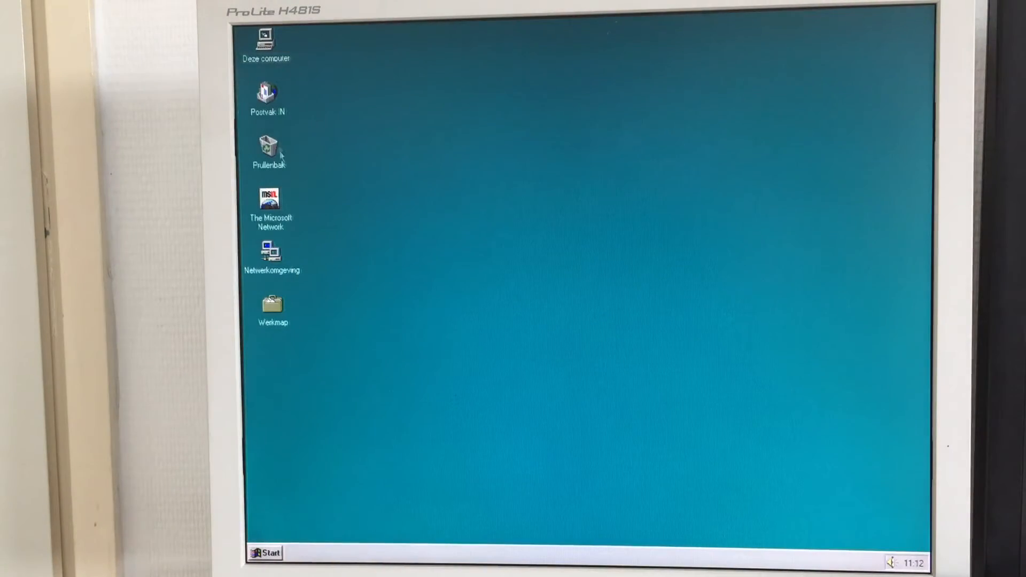
Open the Wacky folder on drive D: and launch the Ww game
{"action": "double_click", "coordinate": [265, 41]}
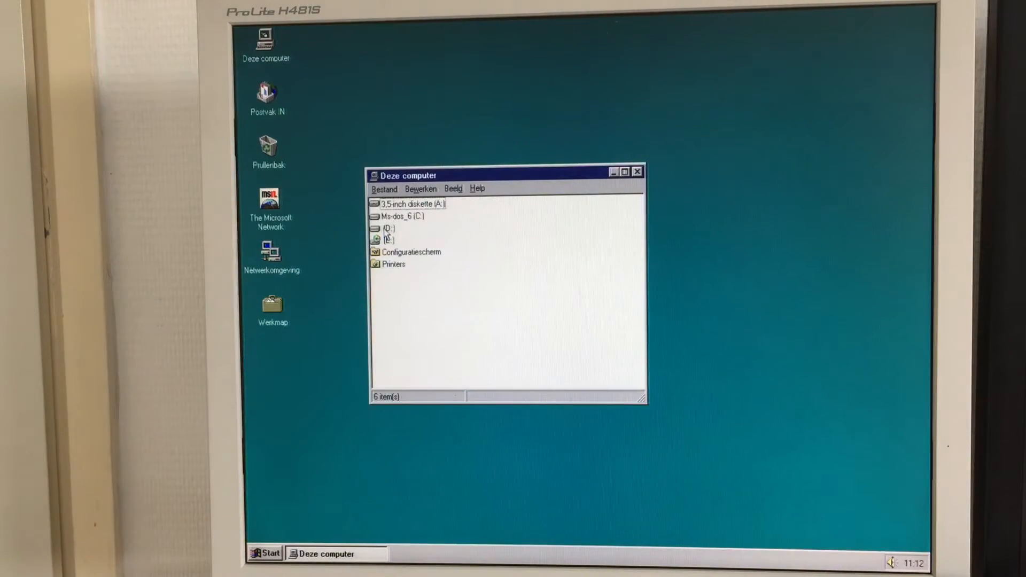
{"action": "double_click", "coordinate": [391, 228]}
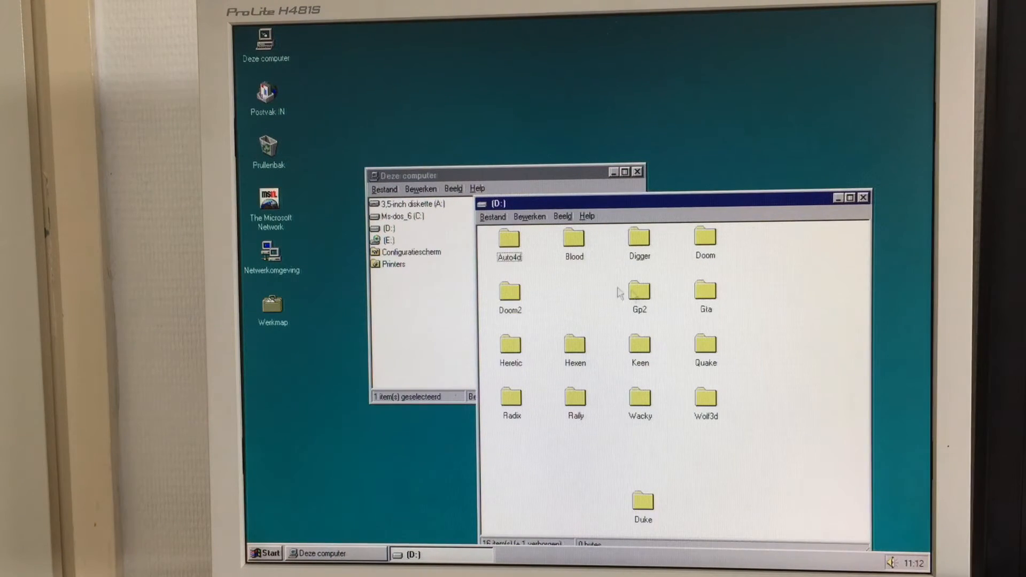
{"action": "mouse_move", "coordinate": [512, 321]}
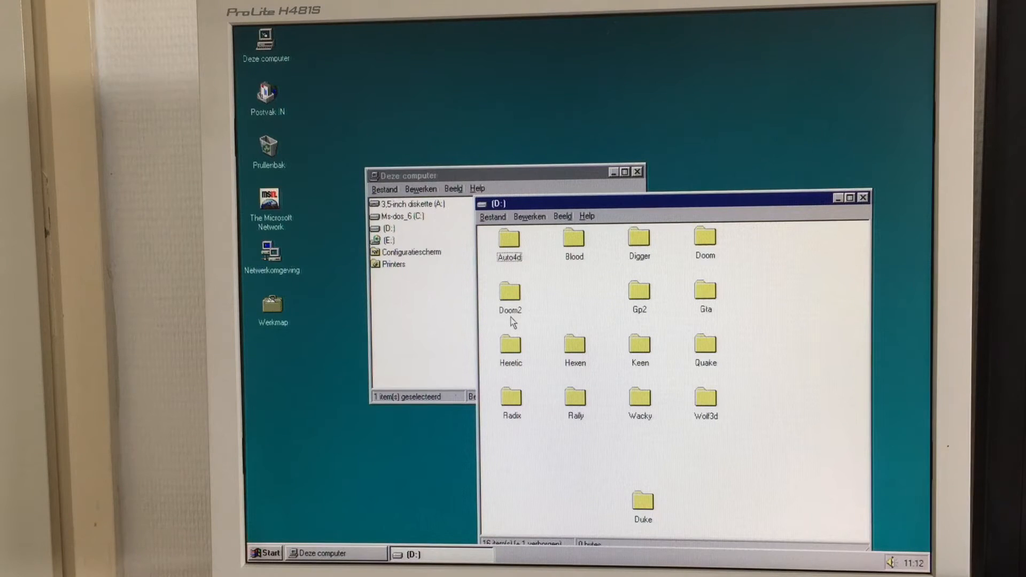
{"action": "mouse_move", "coordinate": [678, 427]}
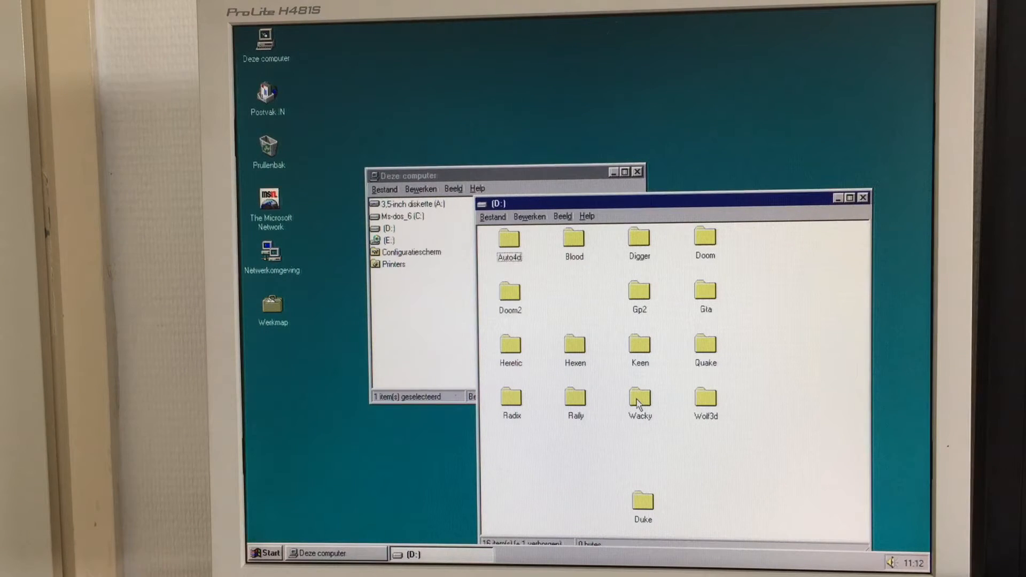
{"action": "double_click", "coordinate": [640, 397]}
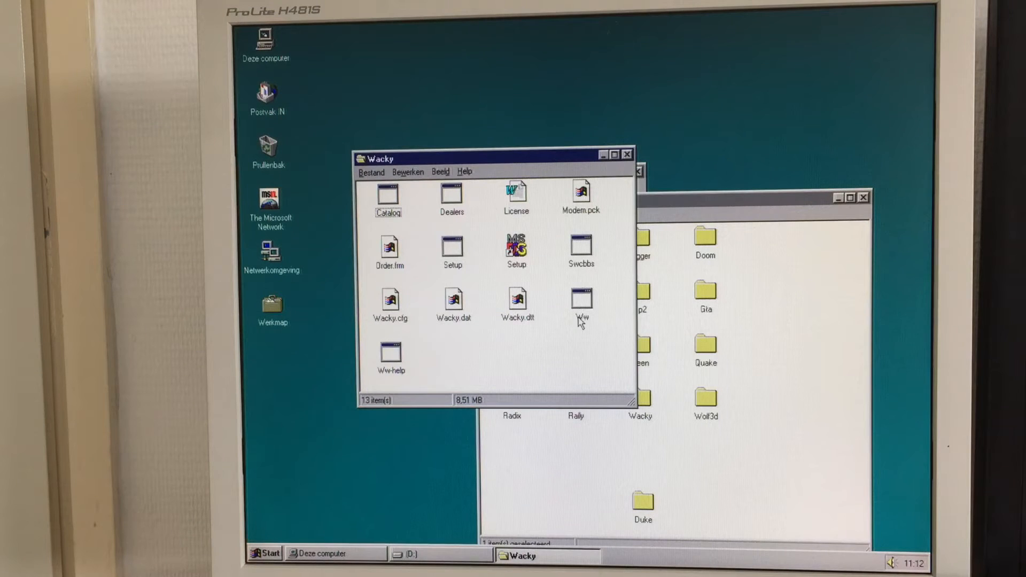
{"action": "left_click", "coordinate": [581, 300]}
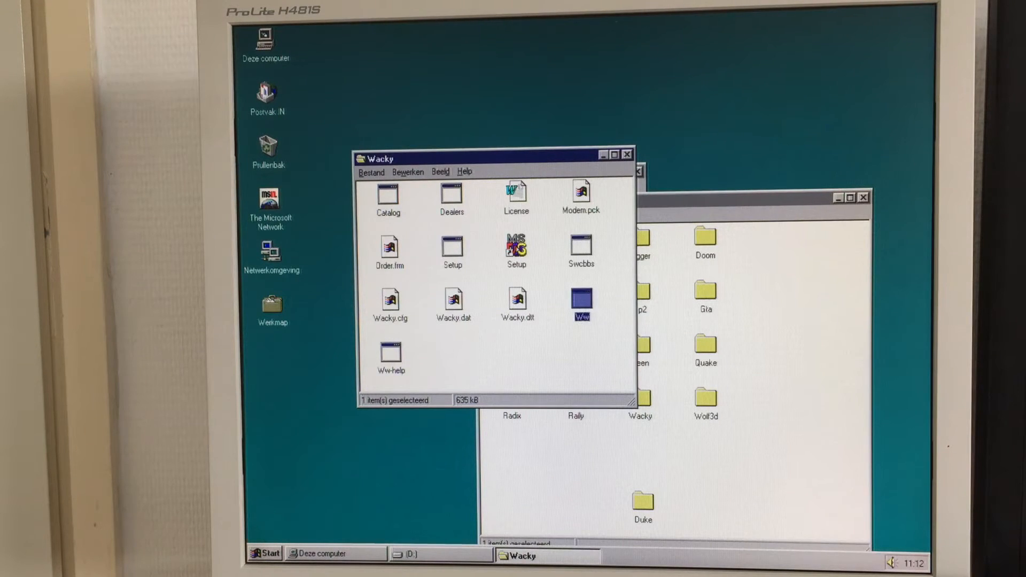
{"action": "double_click", "coordinate": [580, 303]}
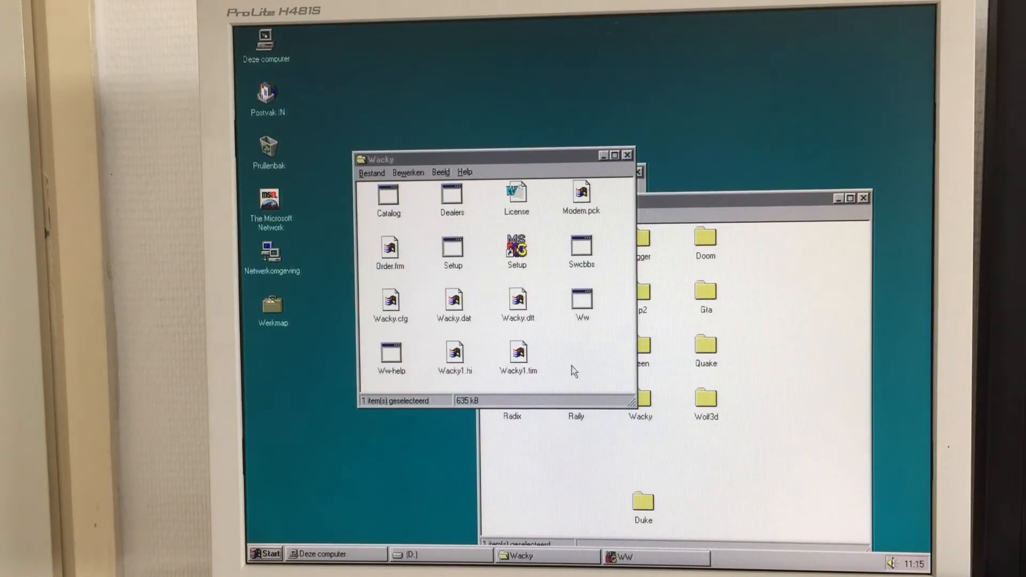
{"action": "mouse_move", "coordinate": [634, 183]}
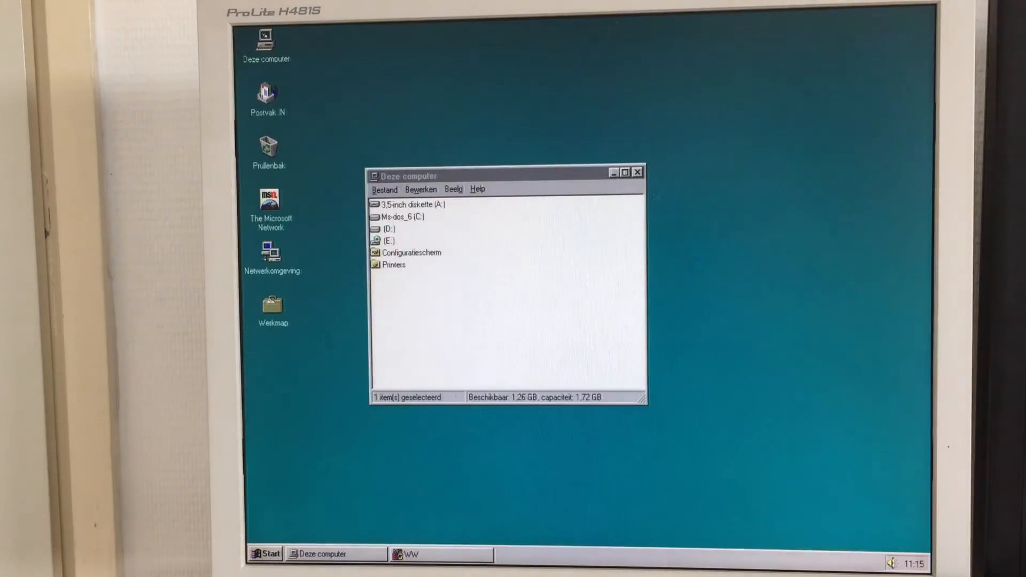
Right-click Deze computer and pick an entry from its context menu
{"action": "right_click", "coordinate": [265, 39]}
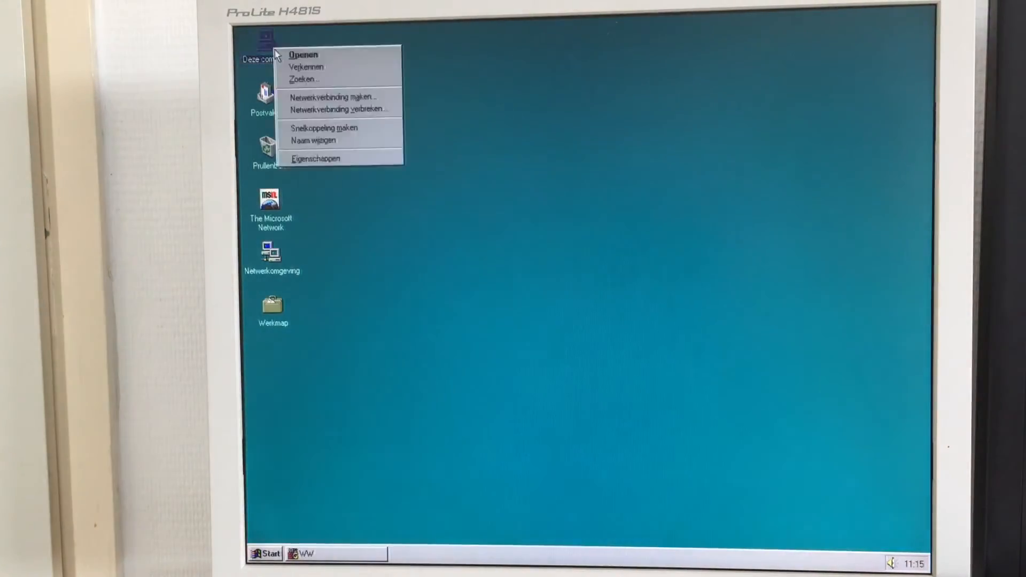
{"action": "left_click", "coordinate": [316, 158]}
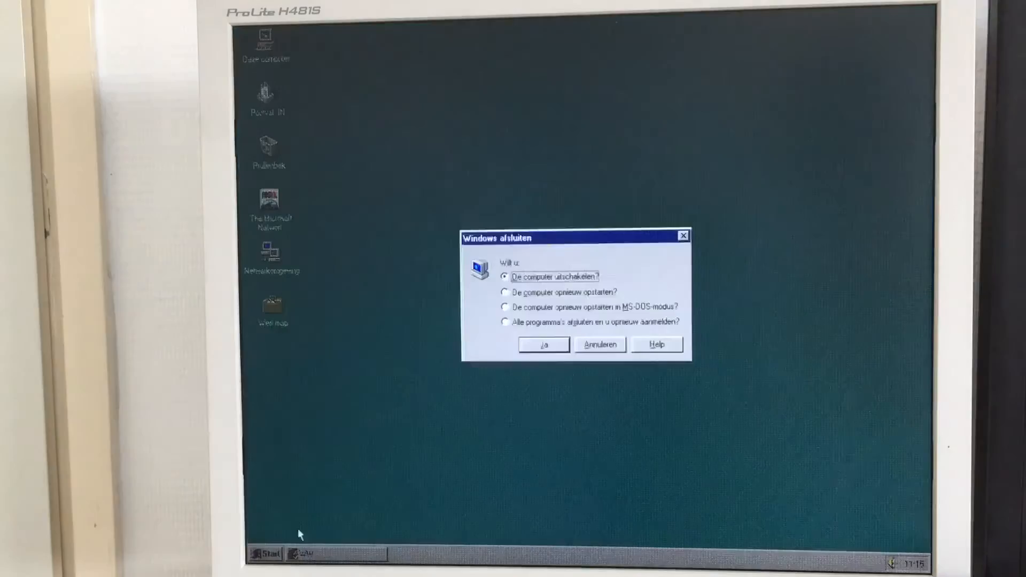
Confirm turning the computer off, then bring up the stalled 'Sluiten - WW' notice
{"action": "left_click", "coordinate": [544, 344]}
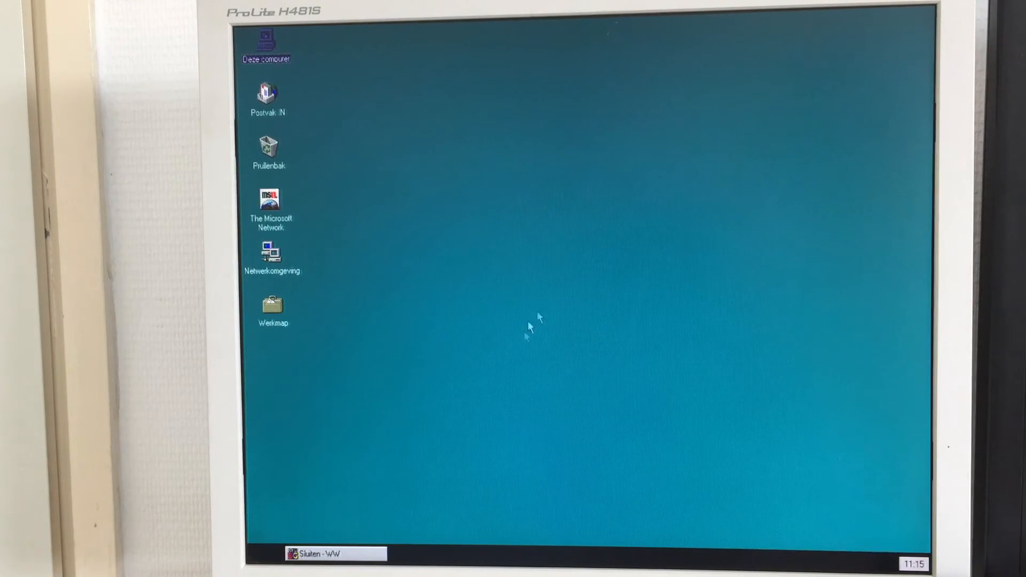
{"action": "mouse_move", "coordinate": [496, 368]}
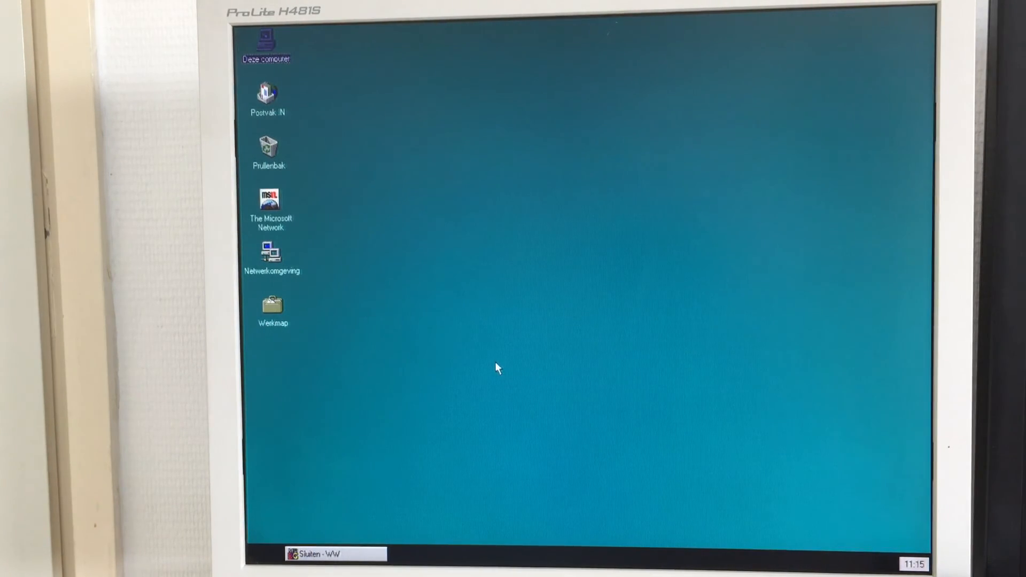
{"action": "left_click", "coordinate": [336, 554]}
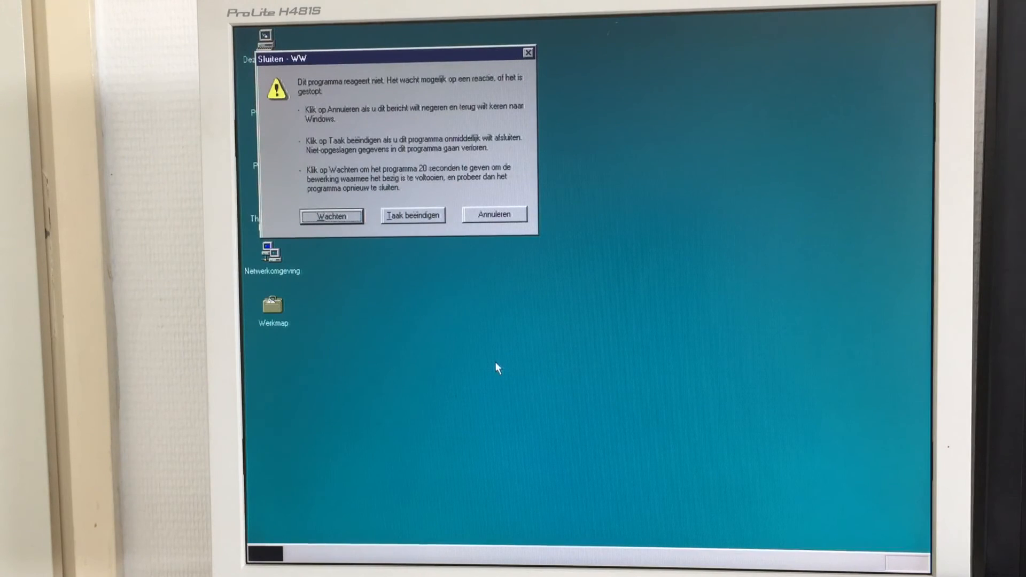